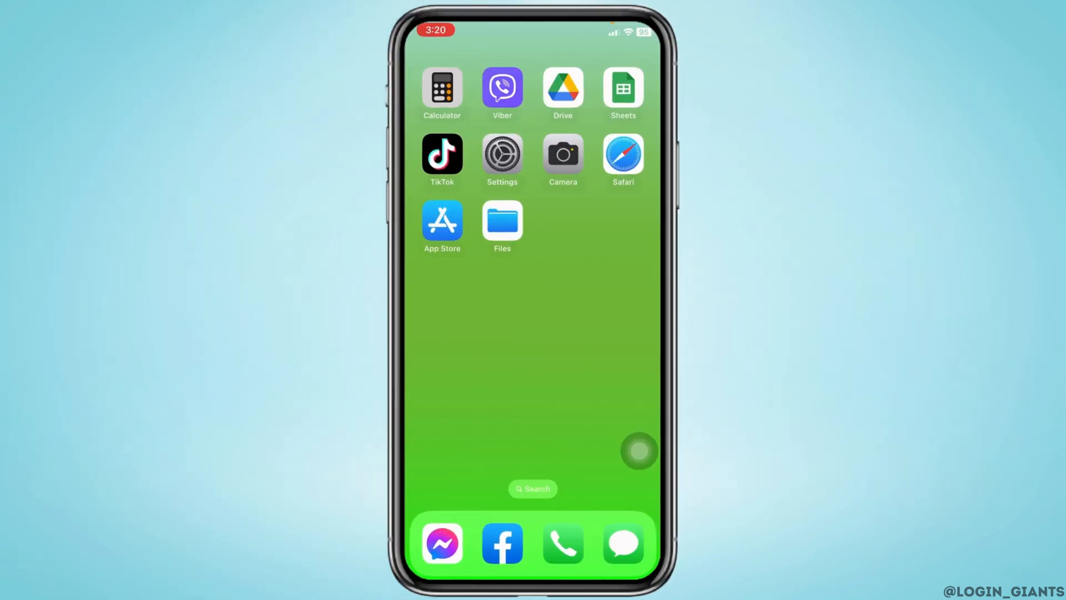
# Step: Go into the Apple ID account from Settings to reach the iCloud page
pyautogui.click(502, 151)
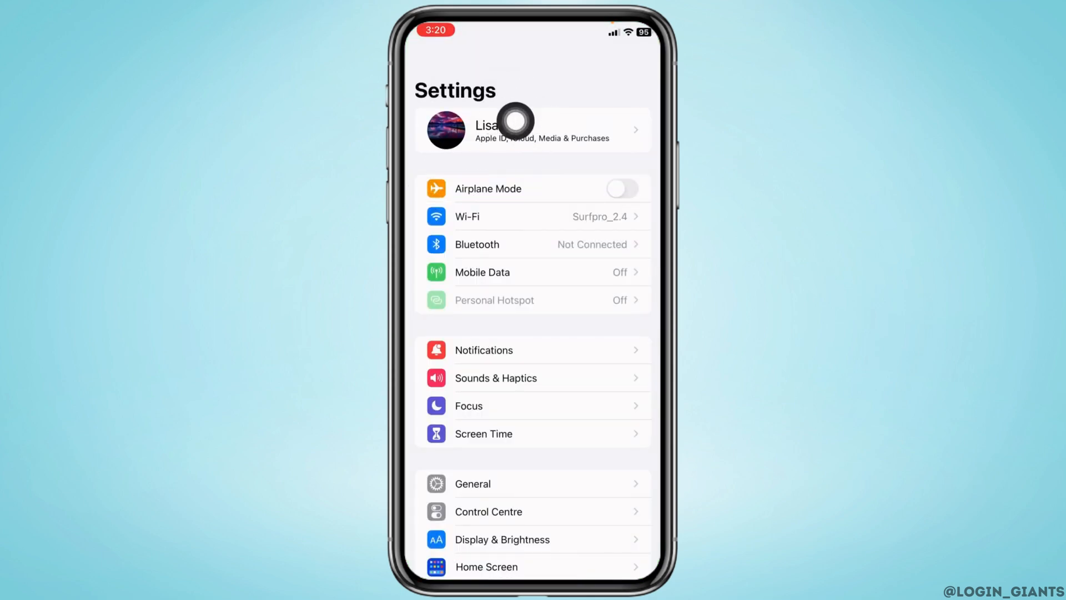
pyautogui.click(533, 128)
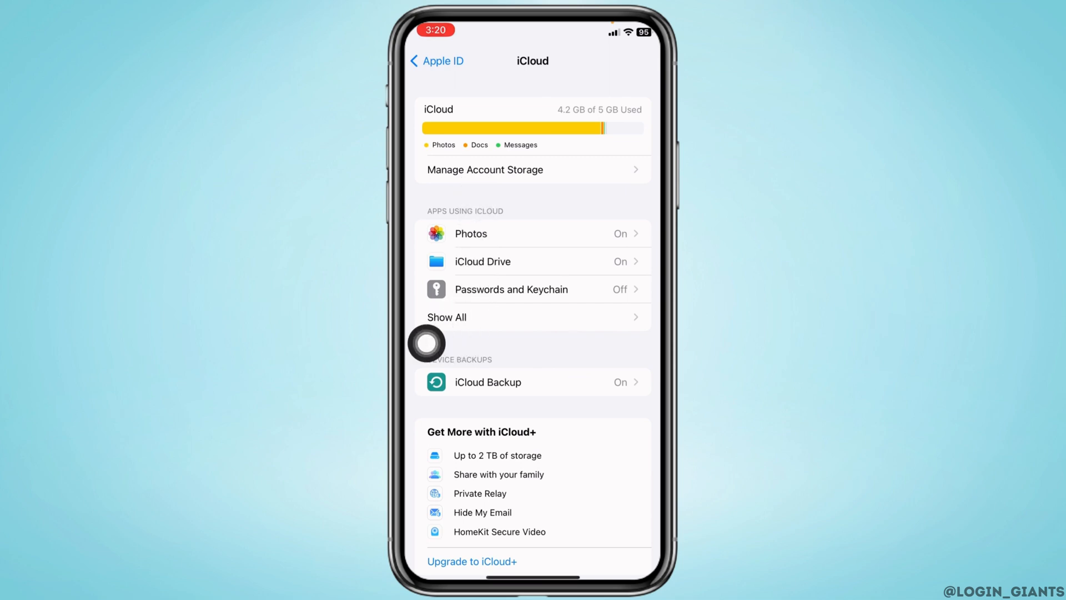
# Step: Show all apps using iCloud and switch off Contacts syncing
pyautogui.click(447, 316)
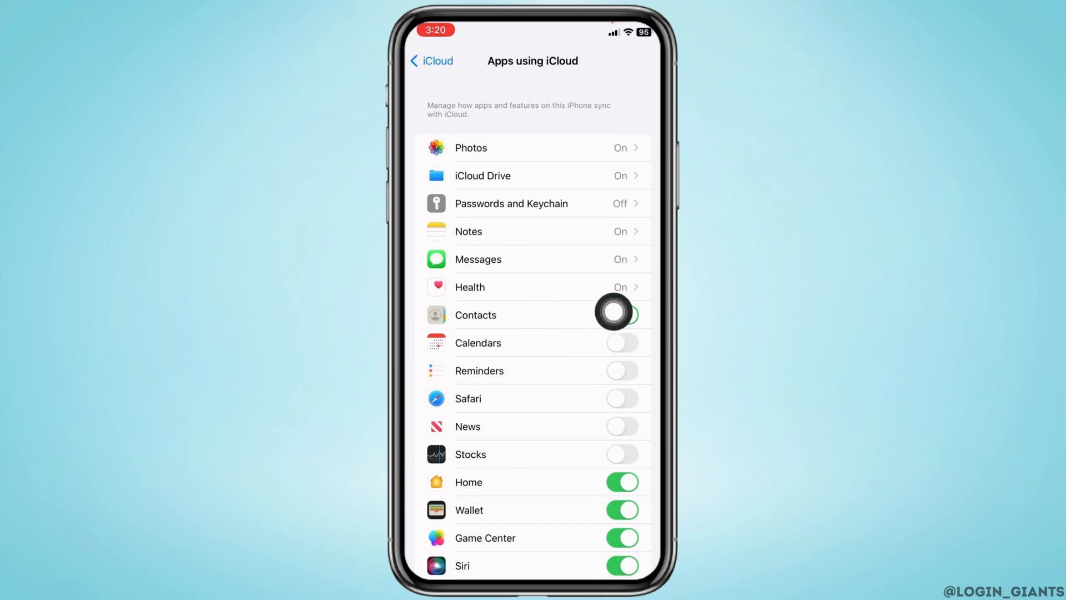
pyautogui.click(619, 314)
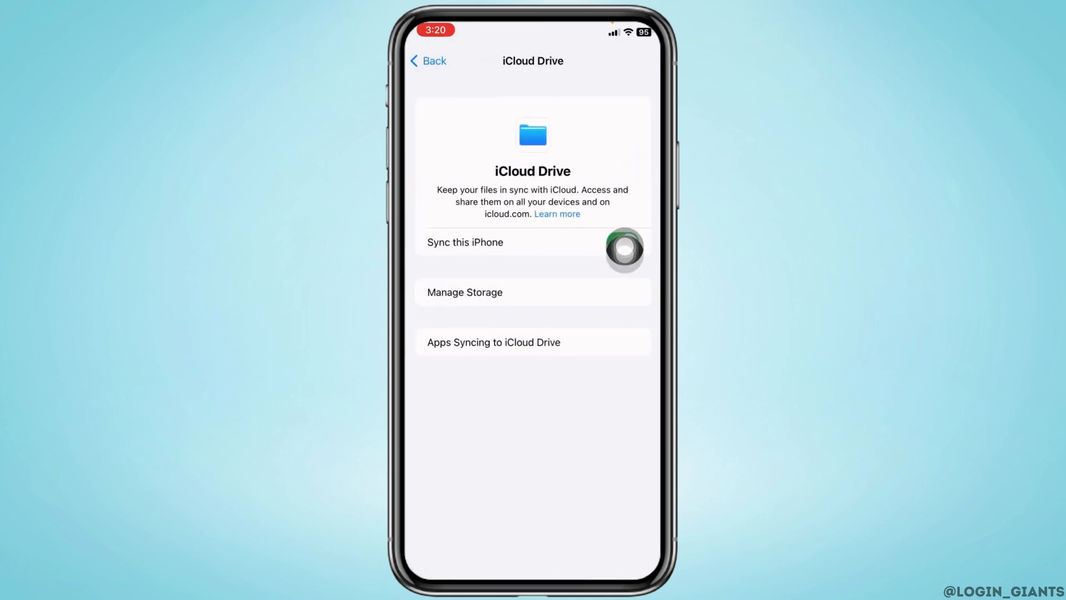
# Step: Turn off 'Sync this iPhone' for iCloud Drive, confirm it, and return to iCloud
pyautogui.click(619, 242)
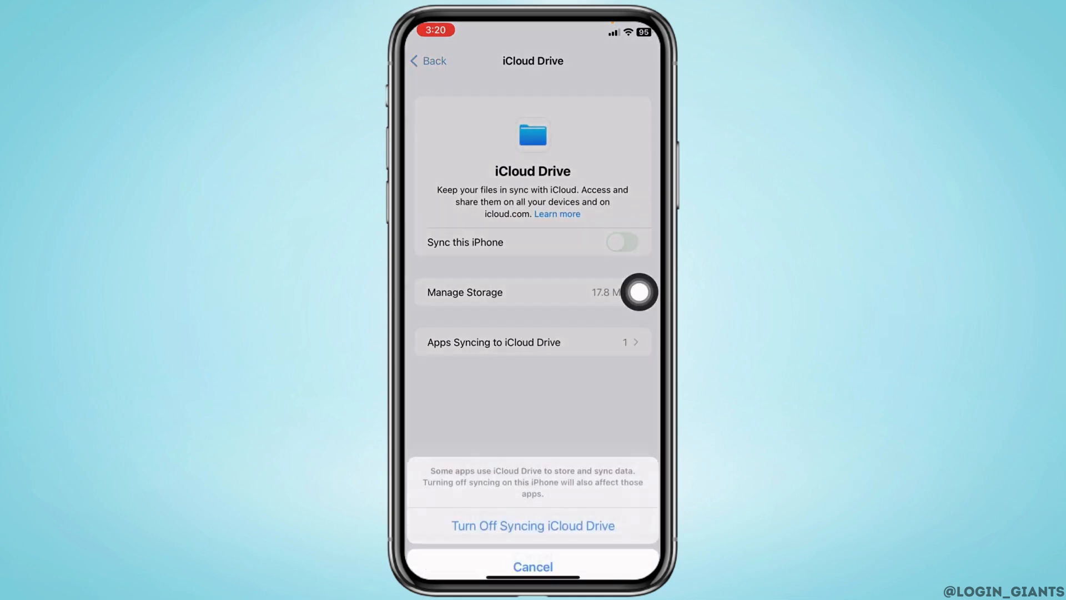
pyautogui.click(531, 526)
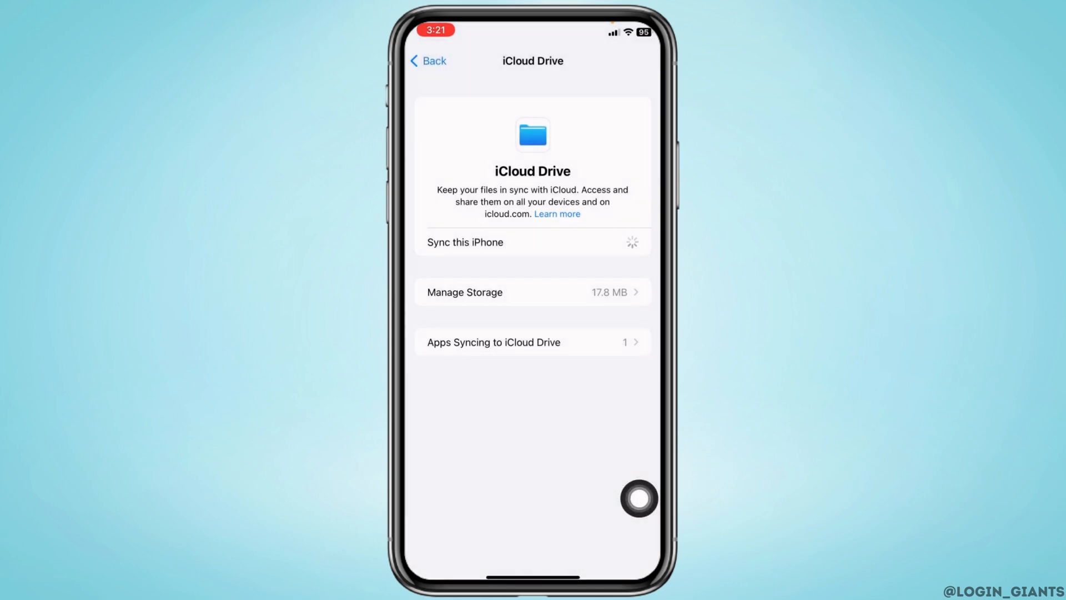
pyautogui.click(428, 60)
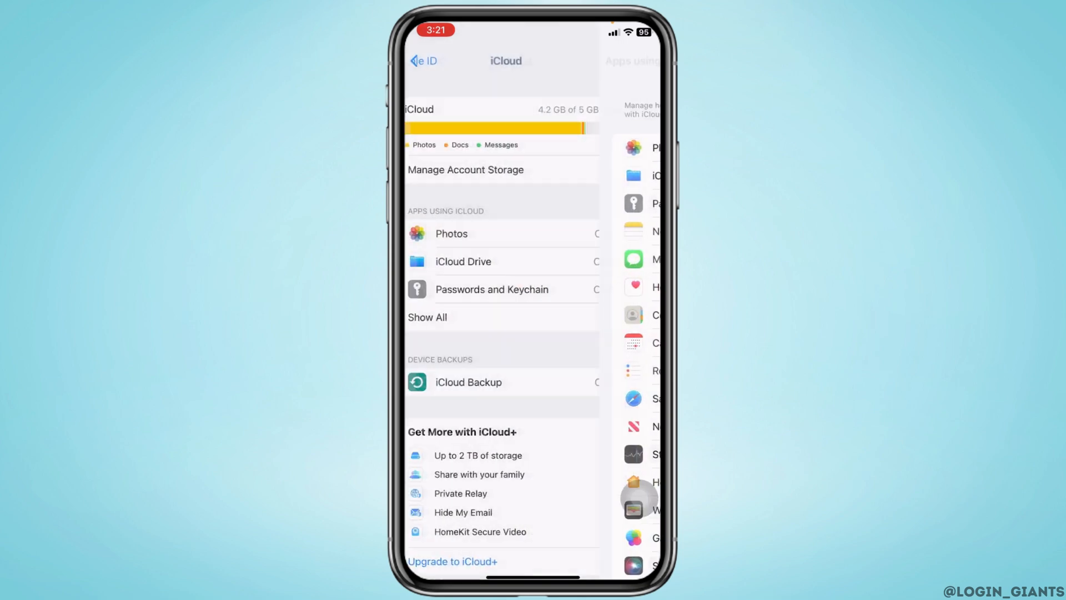
# Step: Under General > AirPlay & Handoff, switch the Handoff toggle off
pyautogui.click(422, 60)
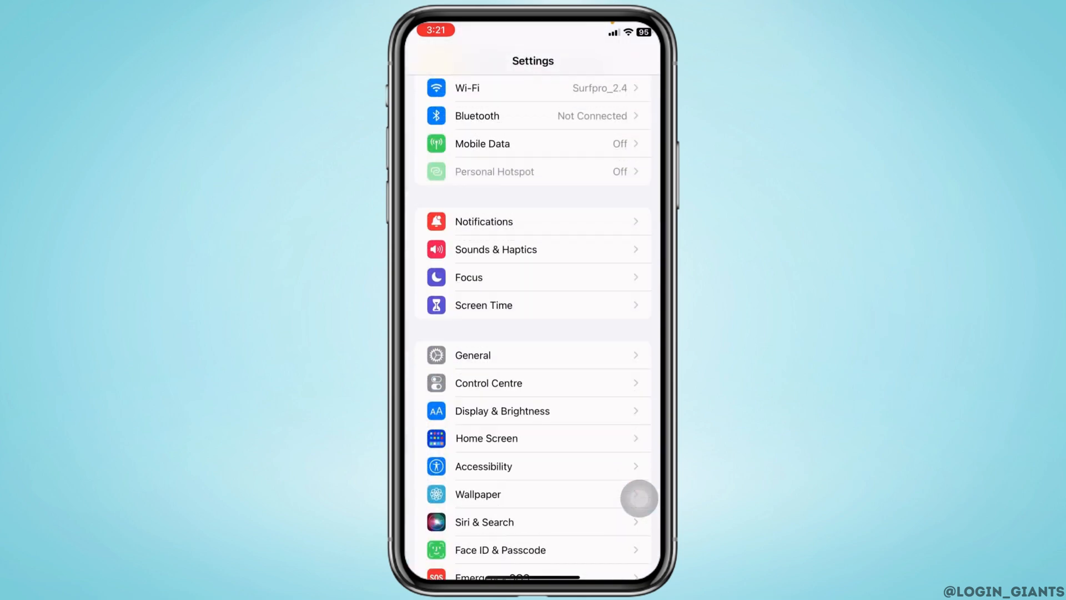
pyautogui.click(472, 354)
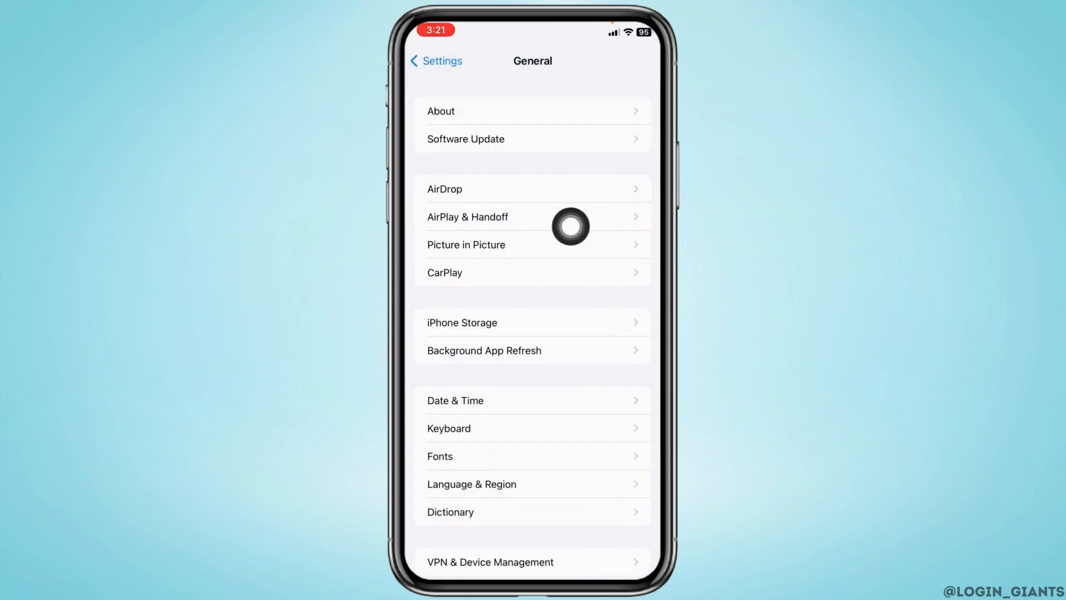
pyautogui.click(468, 217)
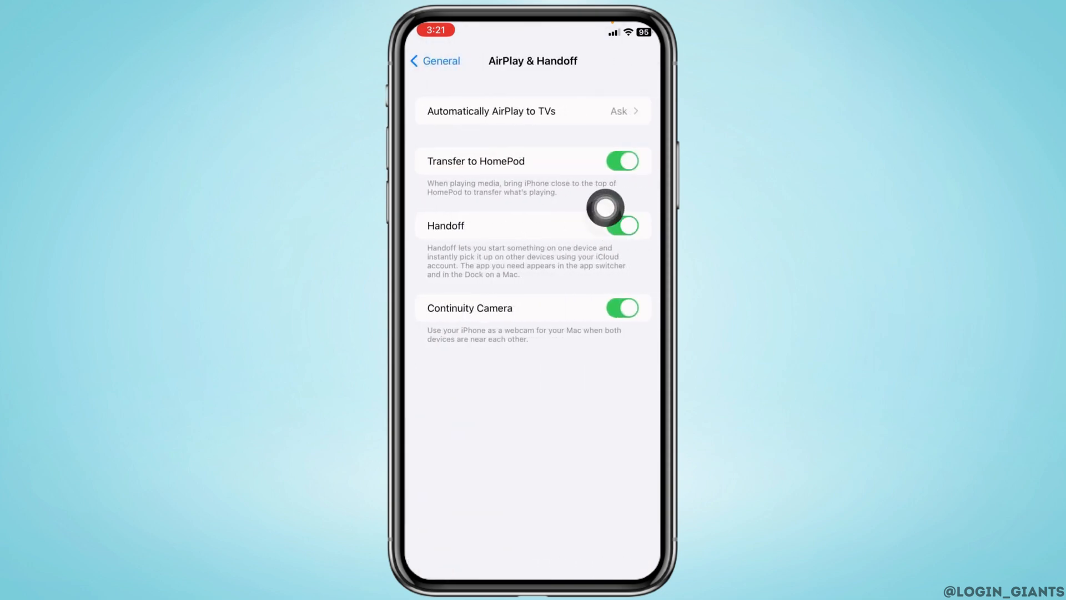
pyautogui.click(620, 226)
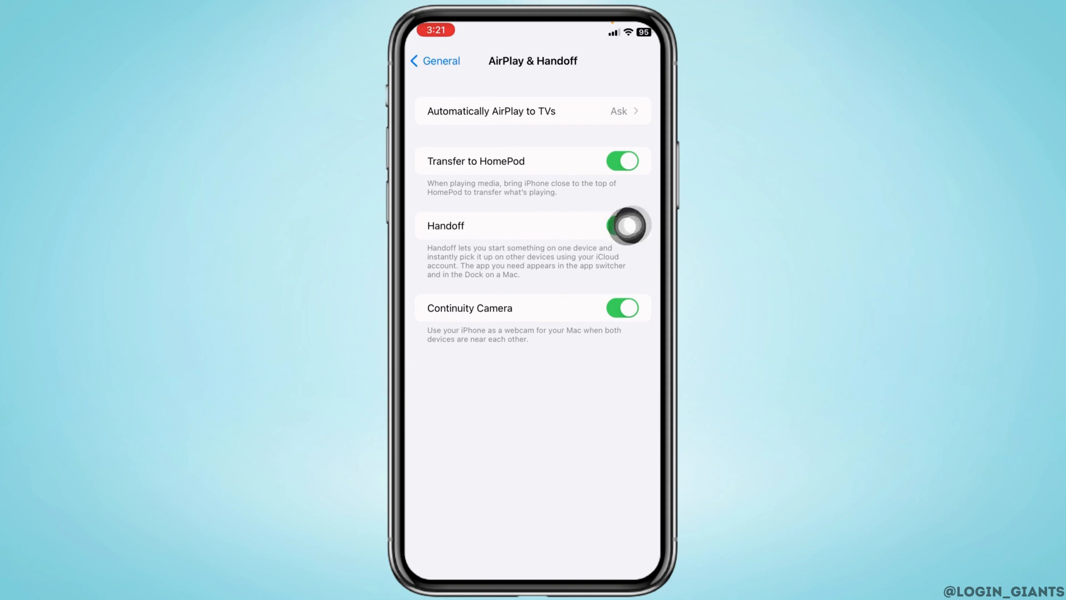